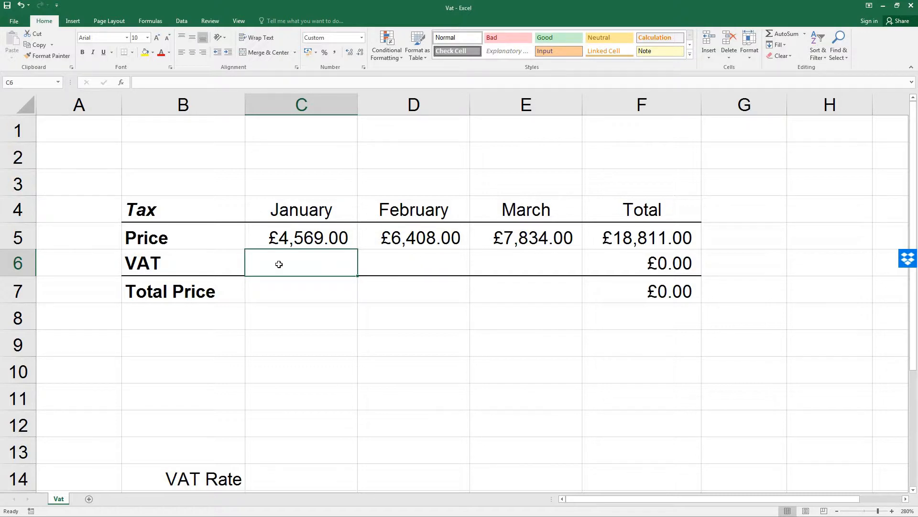
Step: Enter =C5*$B$15 in C6 so January's VAT uses the absolute rate reference, giving £685.35
text(=)
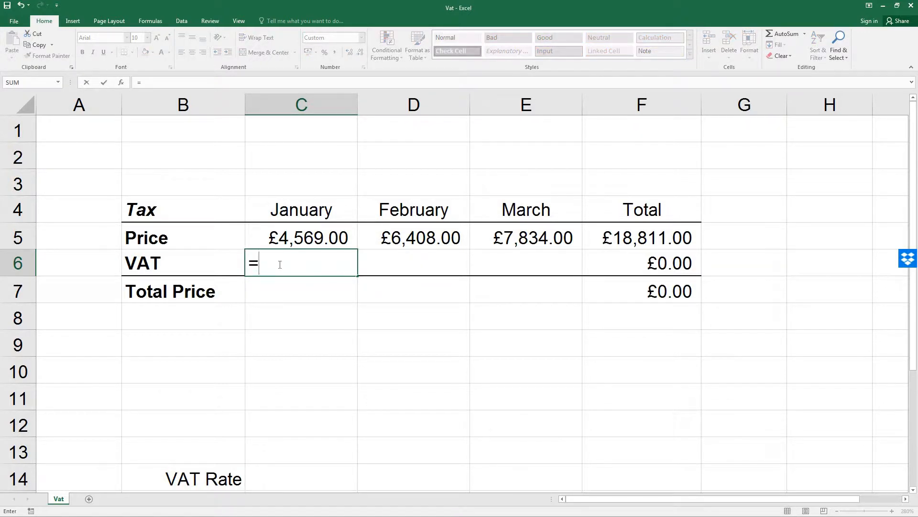
click(300, 237)
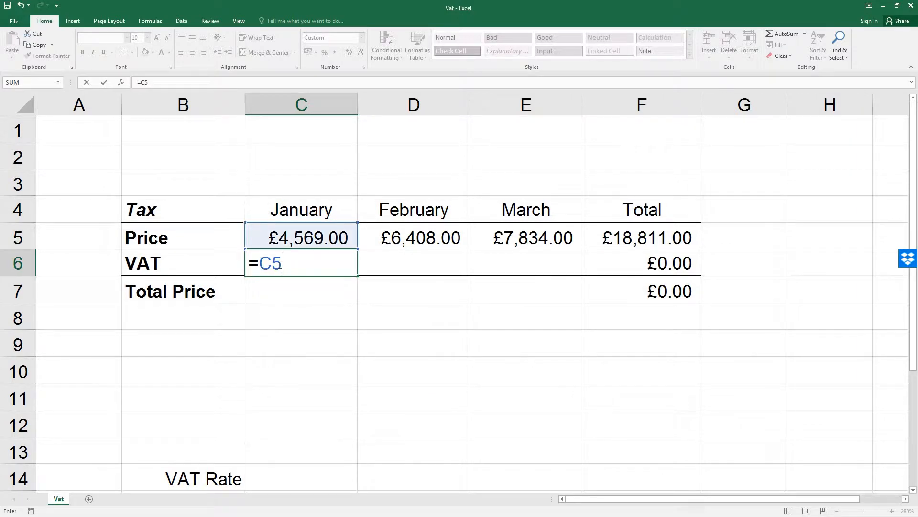
text(*$)
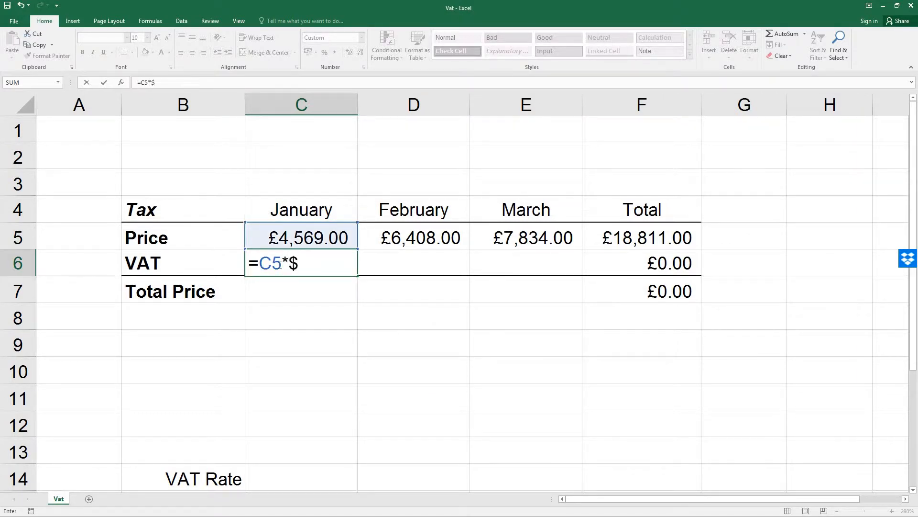
text(b$)
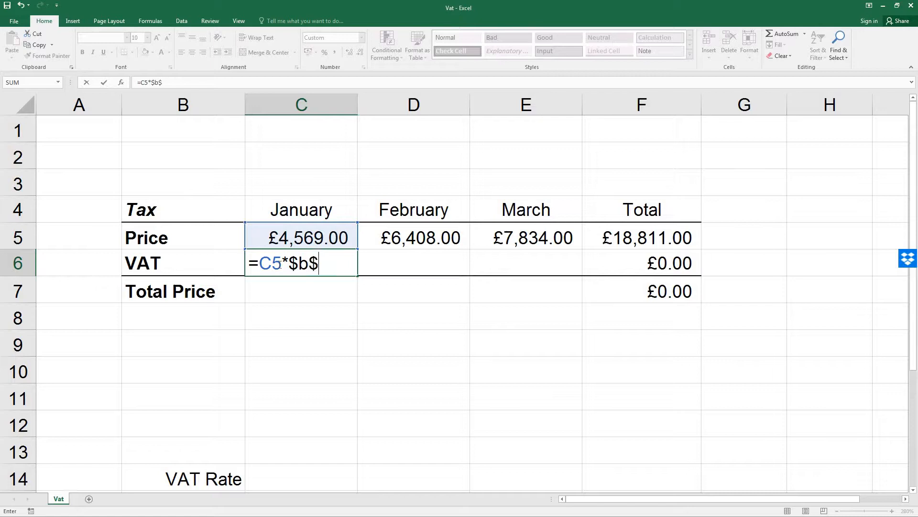
text(15)
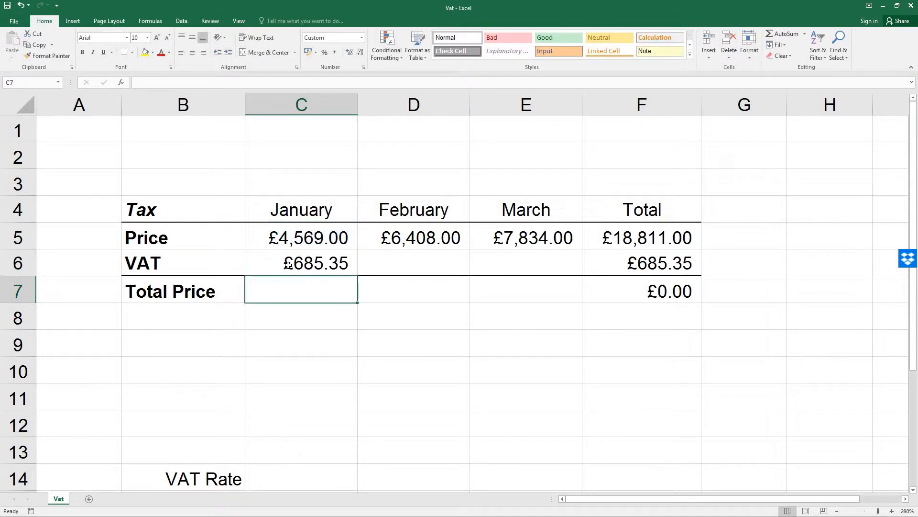
Step: Copy the C6 VAT formula across to E6, giving £961.20 and £1,175.10 for February and March
click(300, 262)
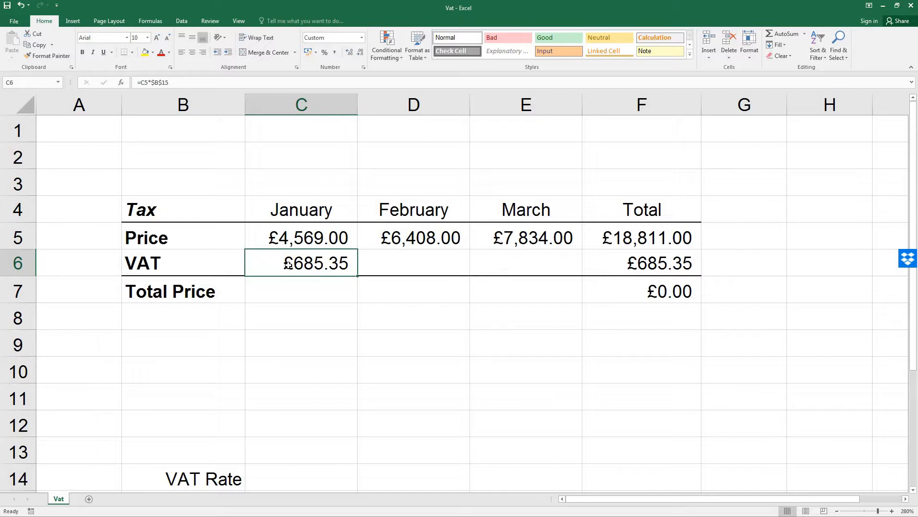
mouse_move(359, 278)
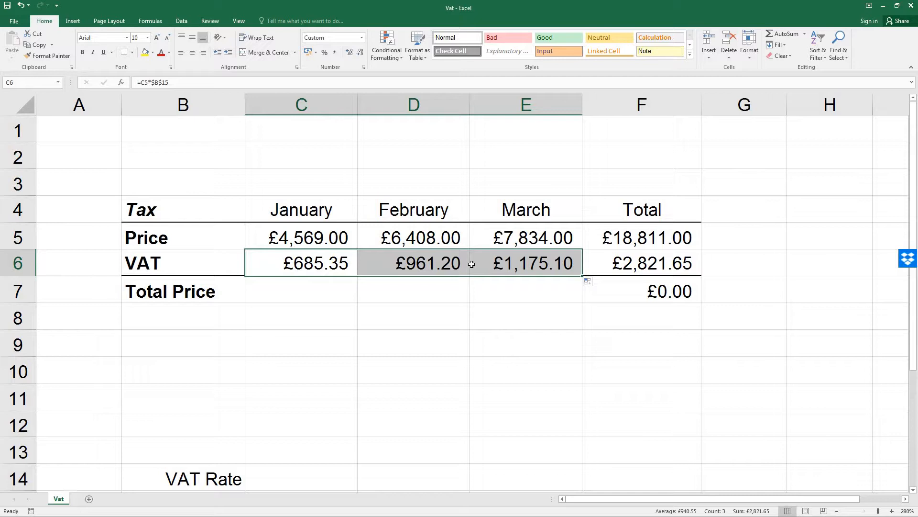
mouse_move(464, 265)
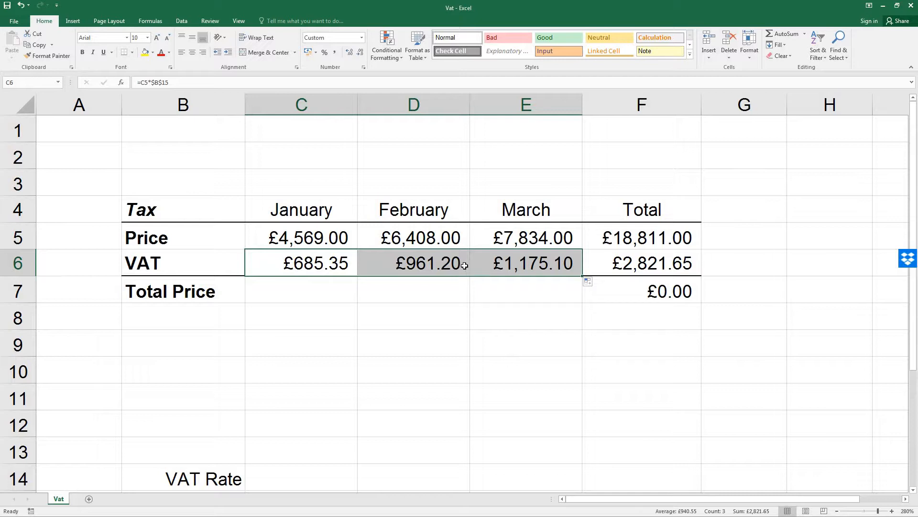
scroll(down, 3)
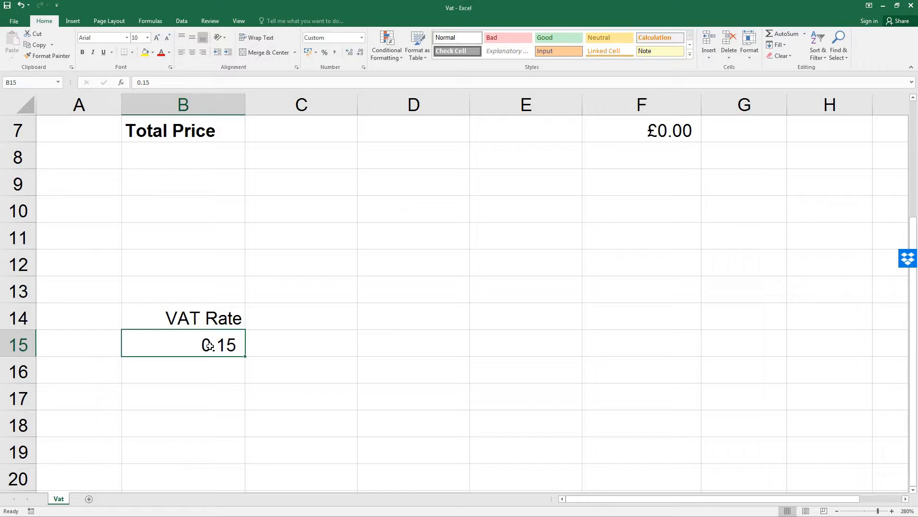
Step: Change the VAT rate in B15 to 20%, raising total VAT to £3,762.20
text(20%)
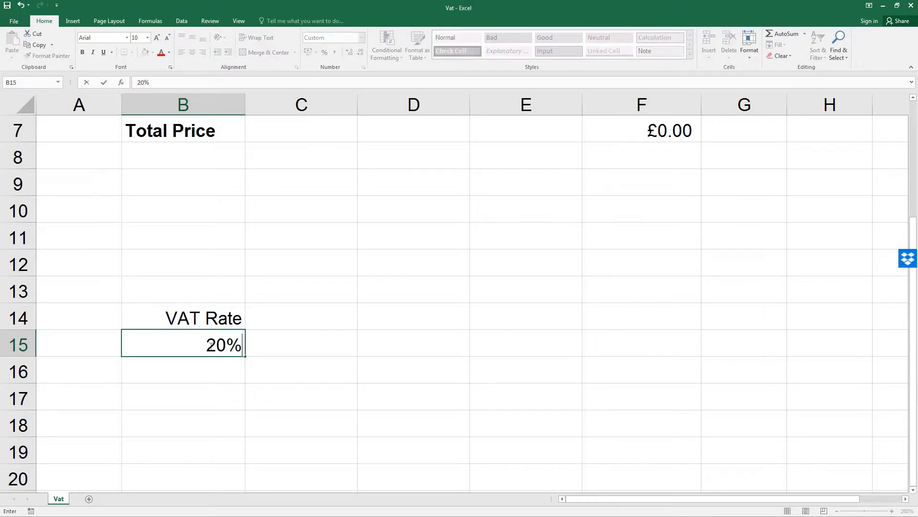
key(Return)
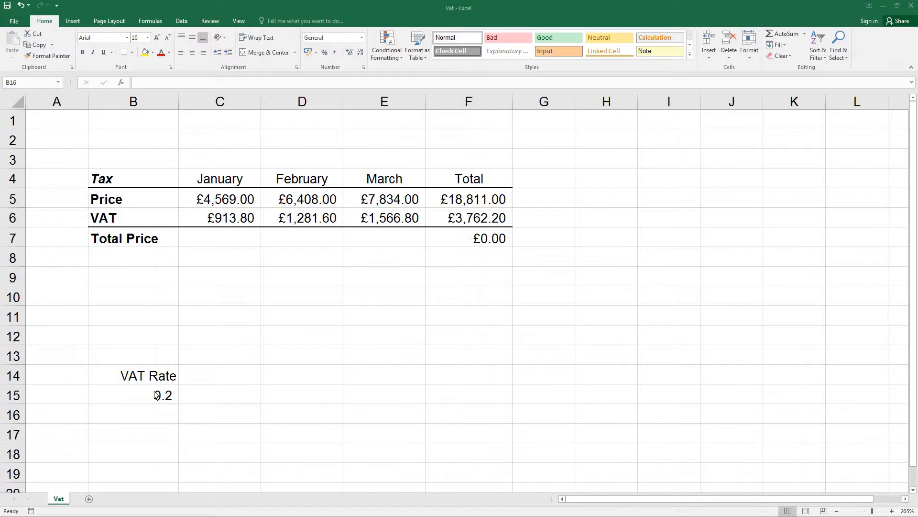
Step: Select the B15 rate cell and show the Formulas ribbon's naming tools
click(133, 395)
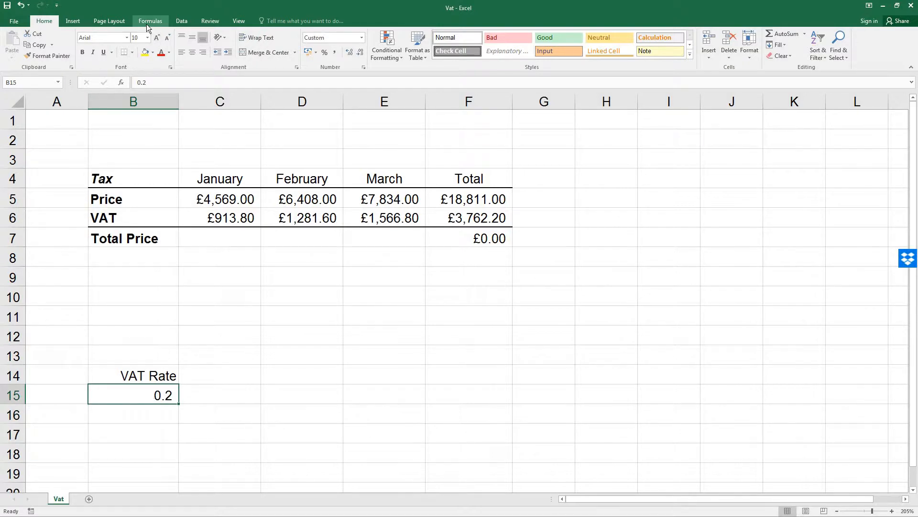
click(150, 20)
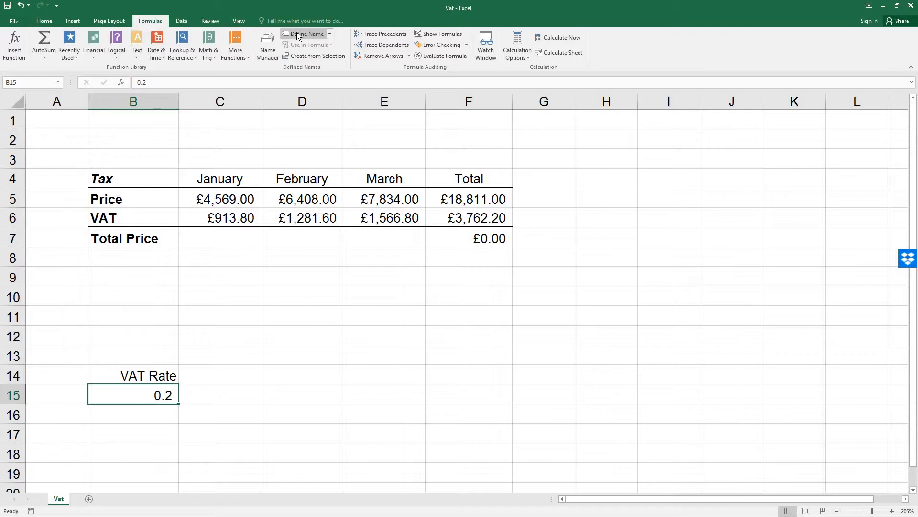
mouse_move(305, 34)
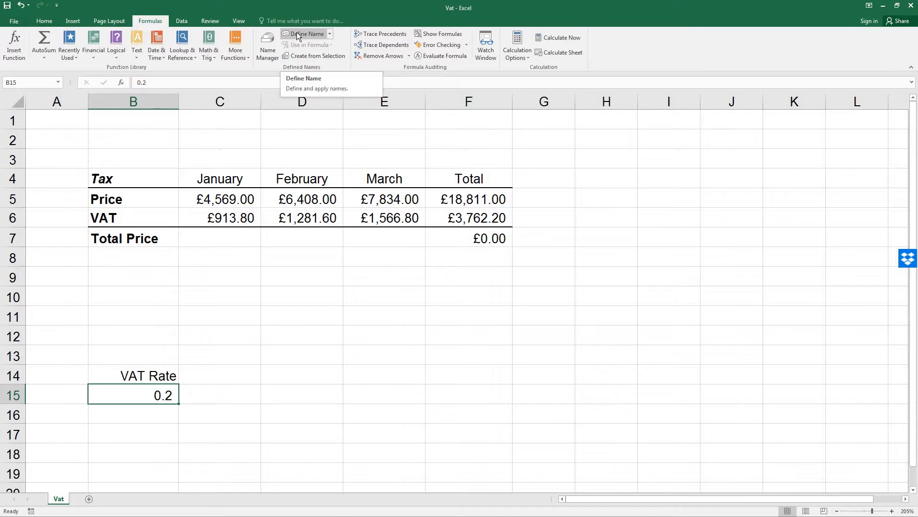
Step: Define the workbook-wide name VAT_Rate for the 0.2 rate cell B15
click(303, 77)
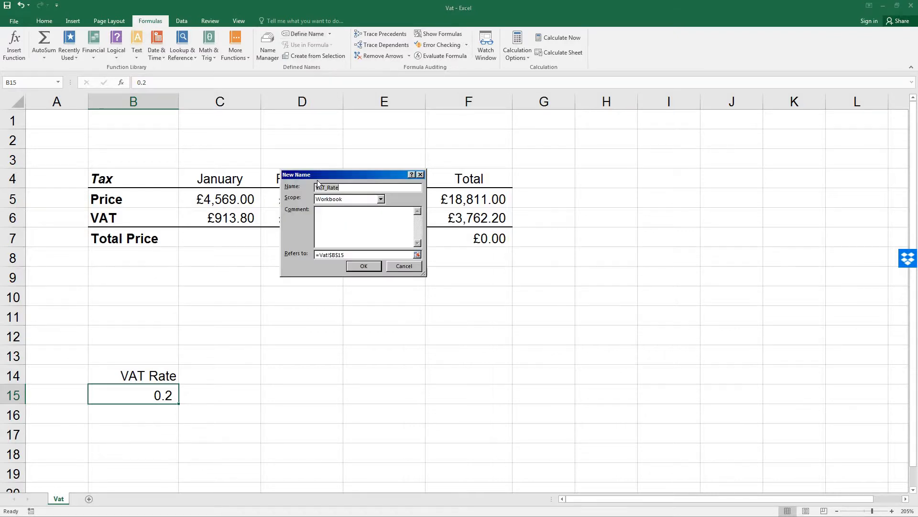
text(VAT_Rate)
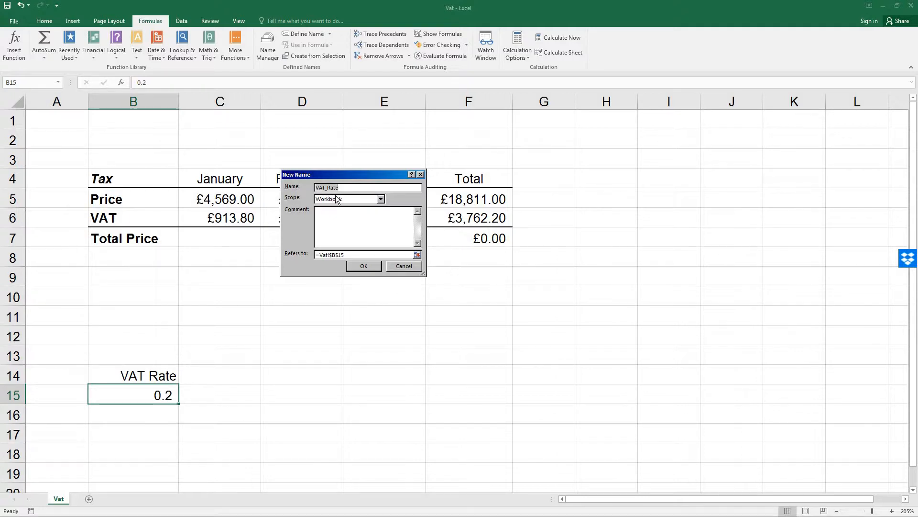
mouse_move(334, 199)
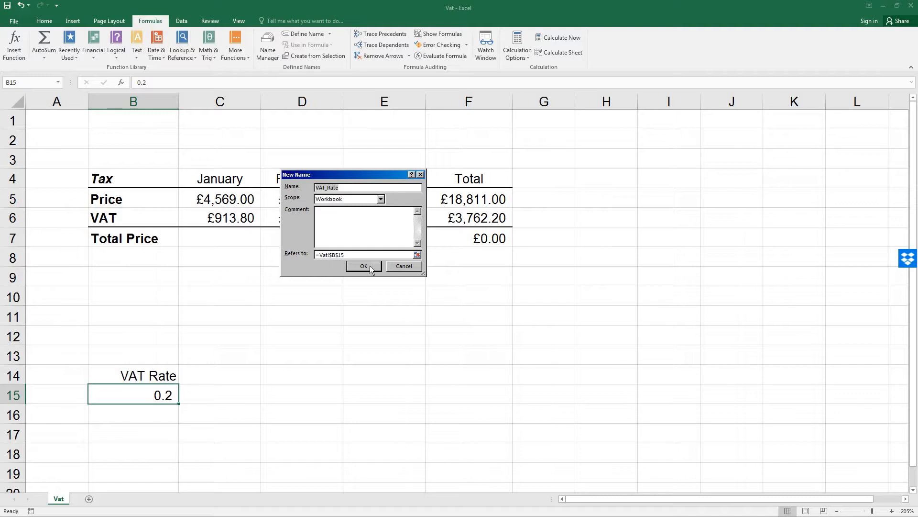
click(363, 266)
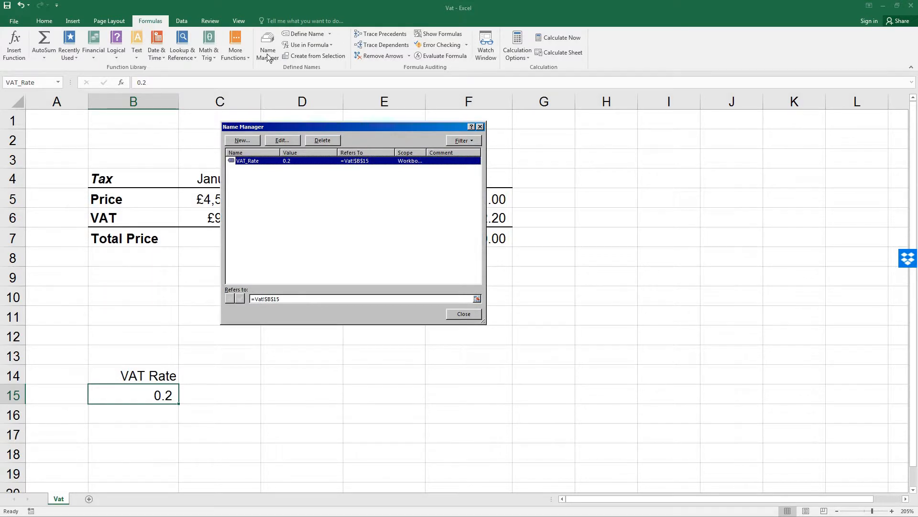
mouse_move(260, 174)
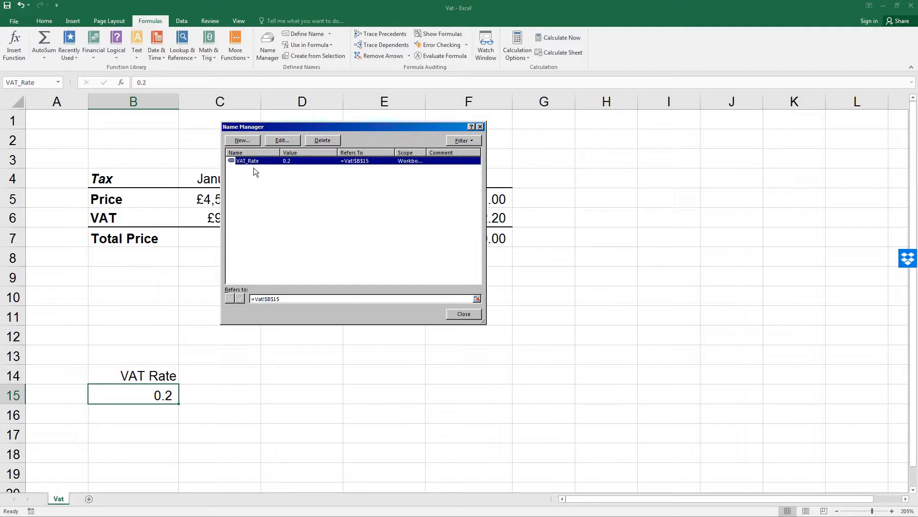
mouse_move(287, 172)
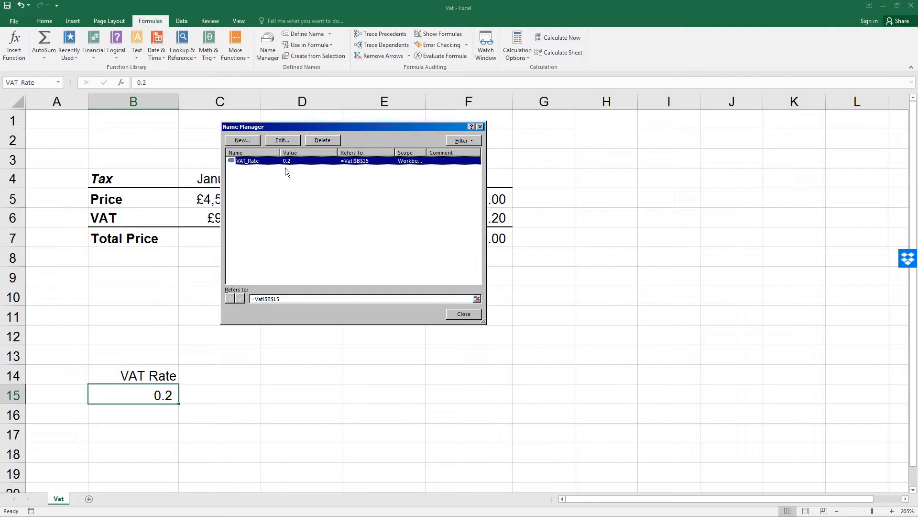
mouse_move(303, 174)
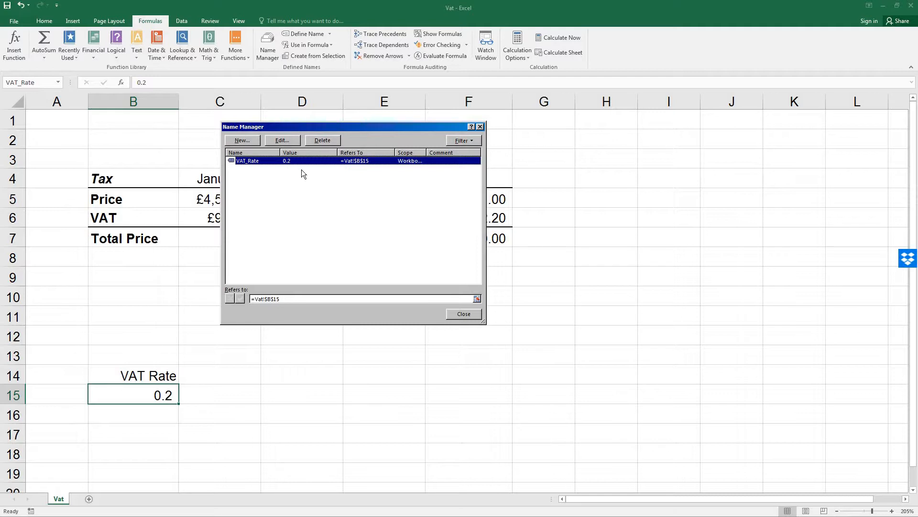
mouse_move(369, 174)
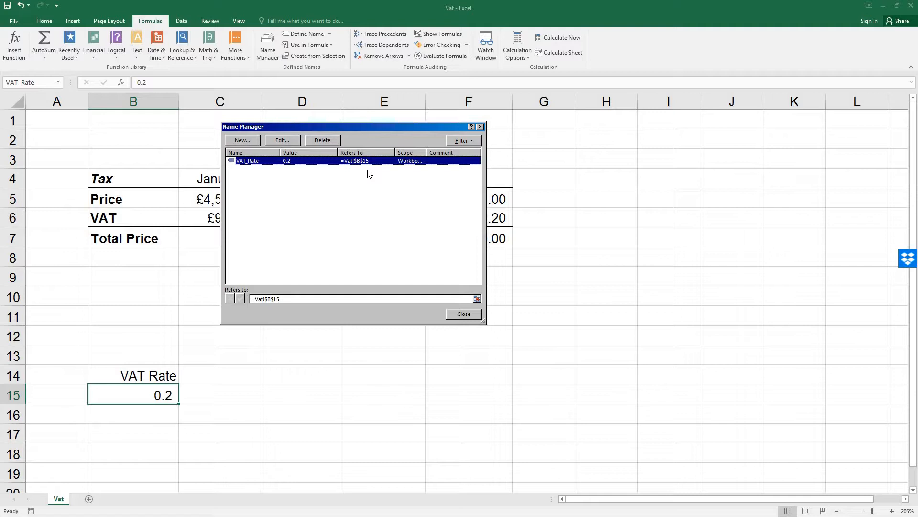
click(281, 140)
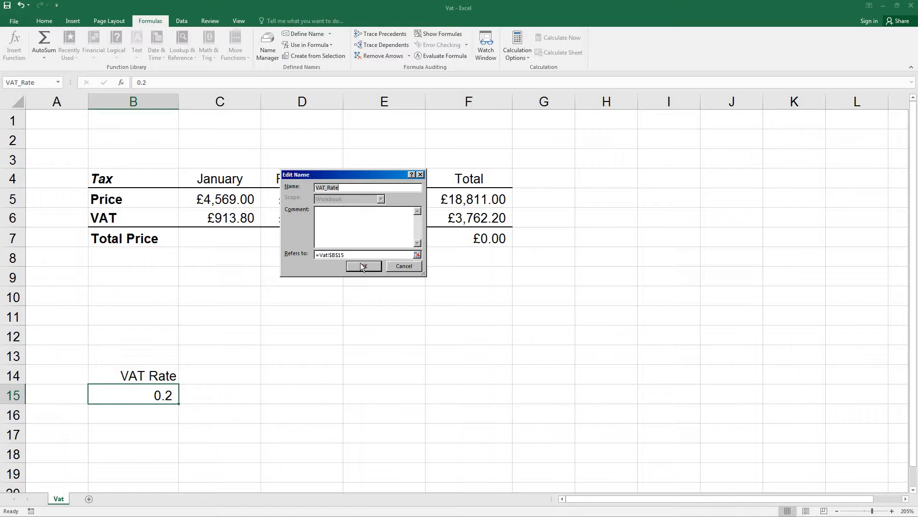
mouse_move(372, 270)
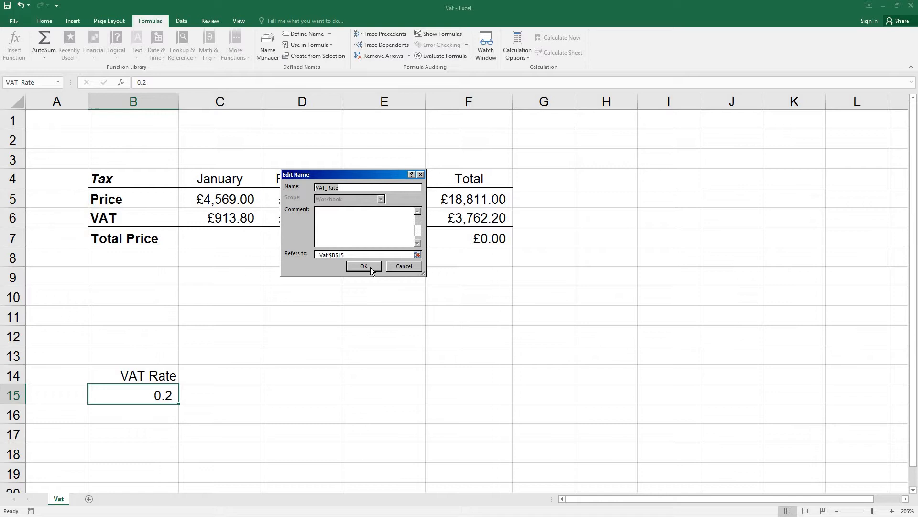
click(364, 266)
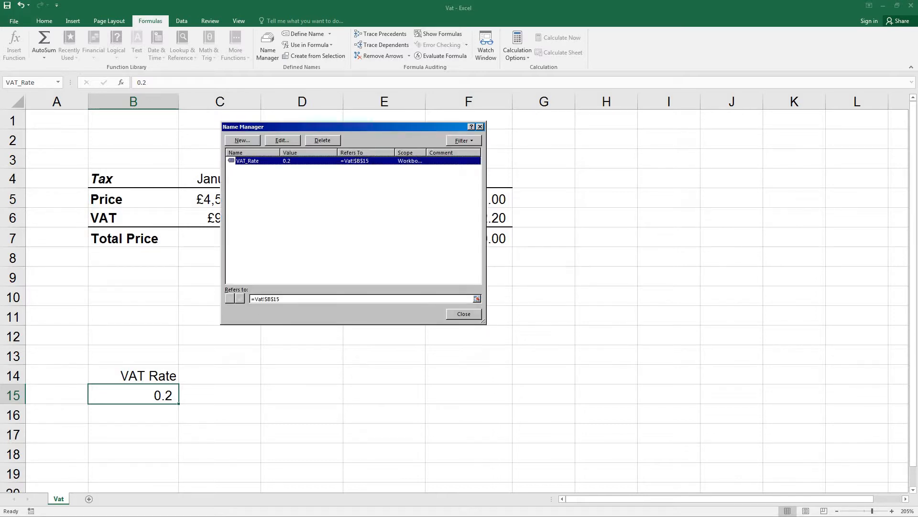
click(463, 313)
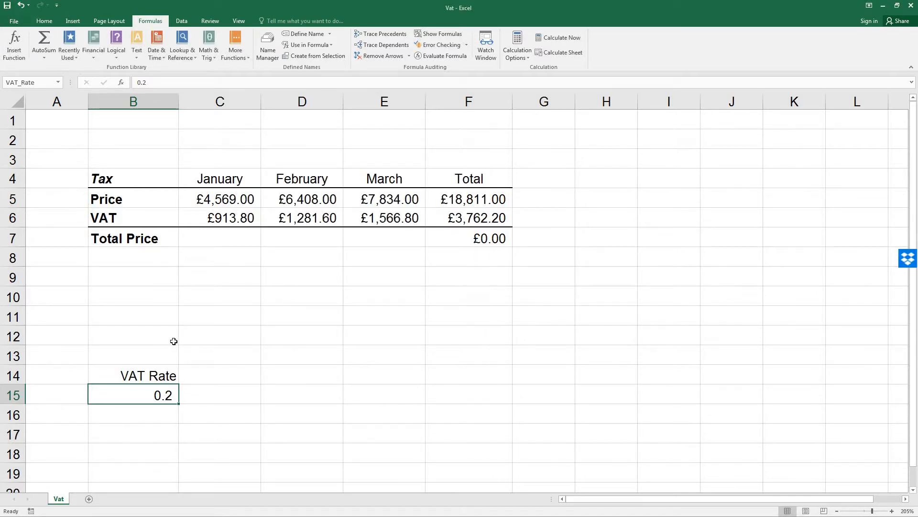
click(133, 317)
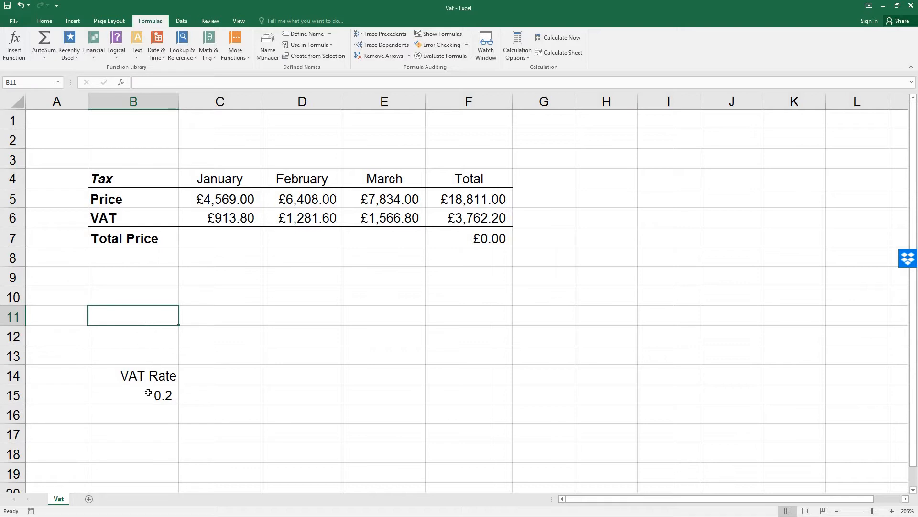
mouse_move(143, 395)
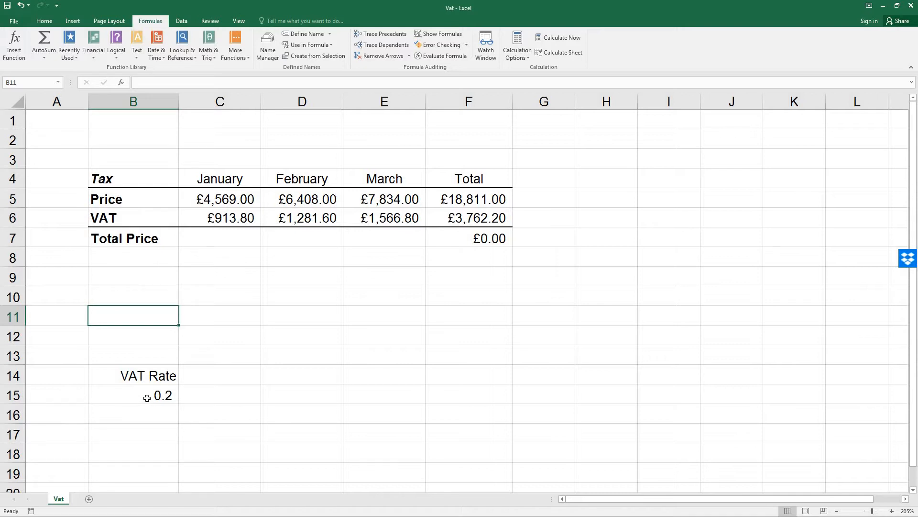
click(132, 395)
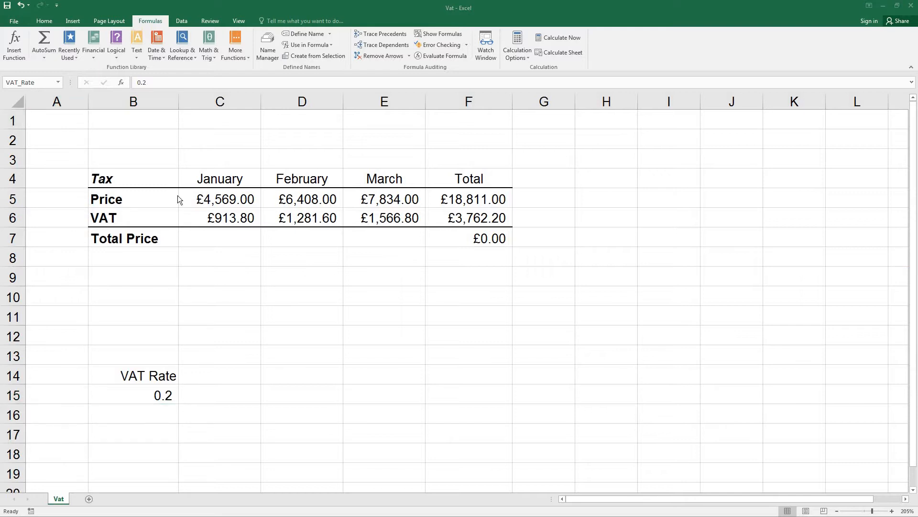
mouse_move(221, 226)
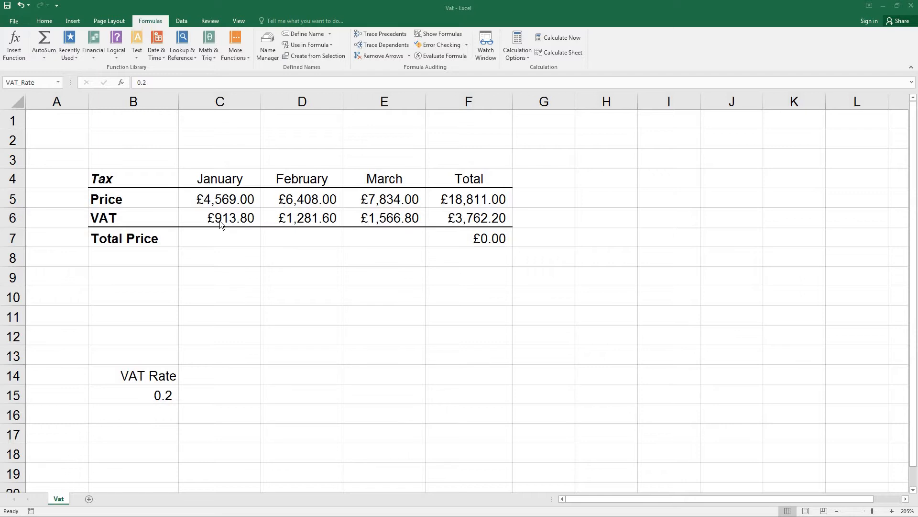
Step: Apply the VAT_Rate name so the VAT formulas use it instead of $B$15
click(220, 218)
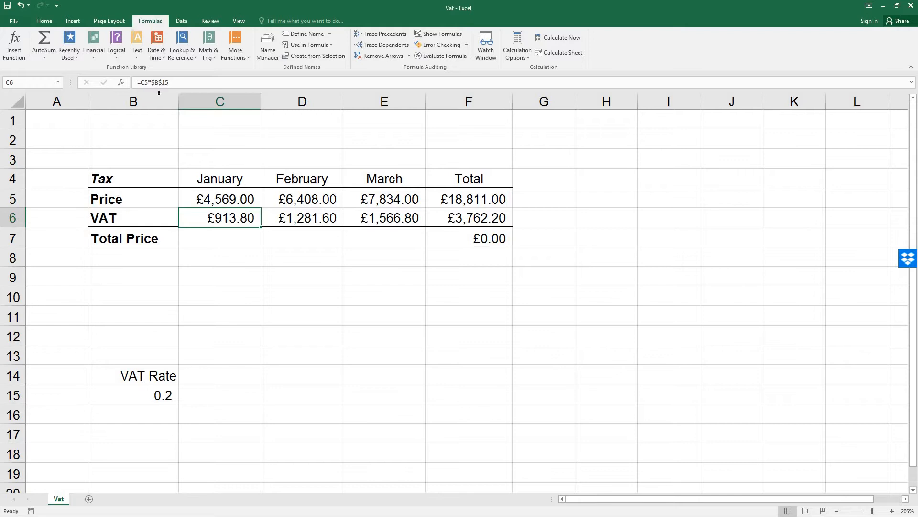
mouse_move(304, 33)
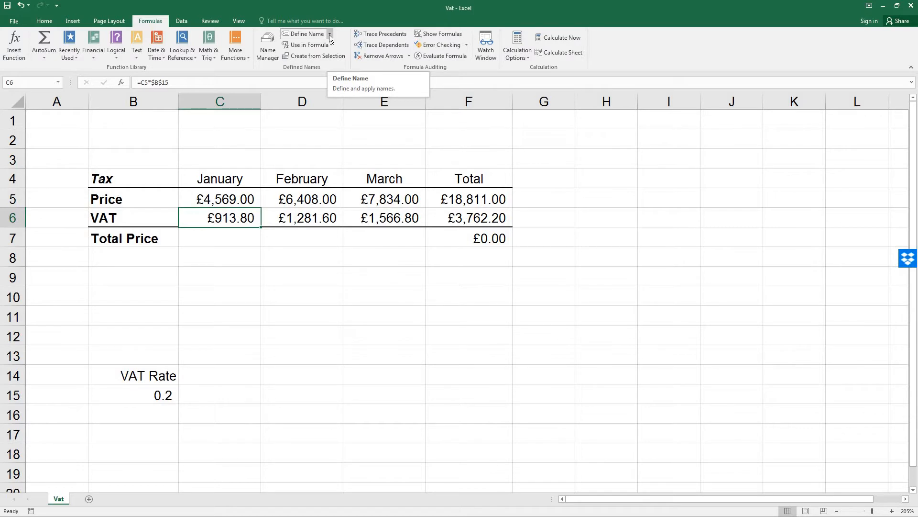
click(330, 33)
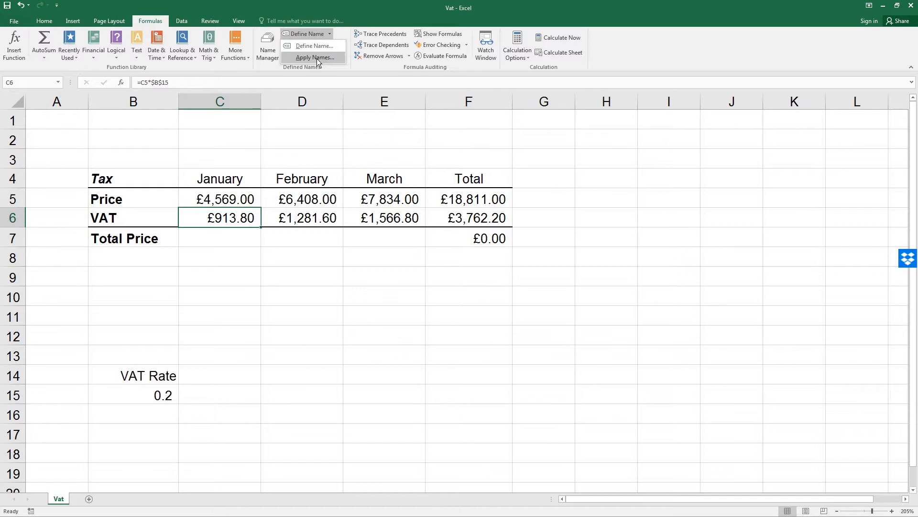
click(315, 57)
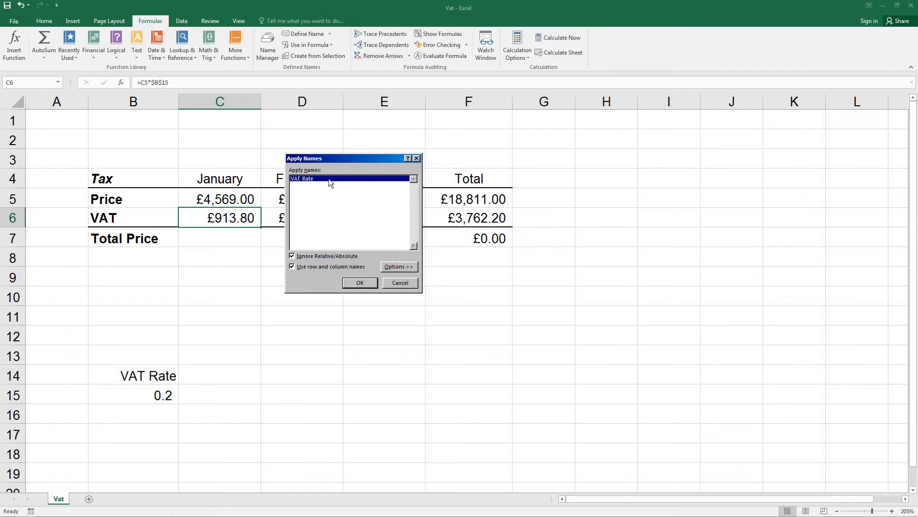
mouse_move(352, 286)
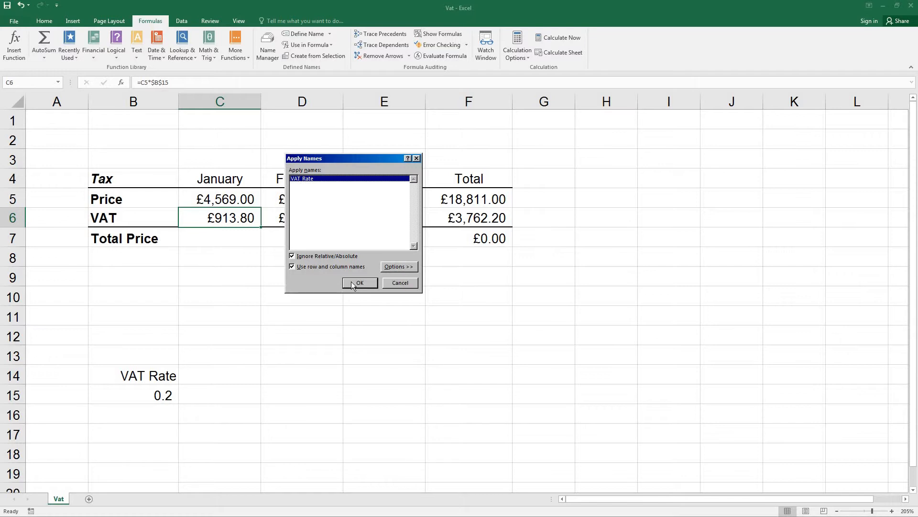
click(359, 282)
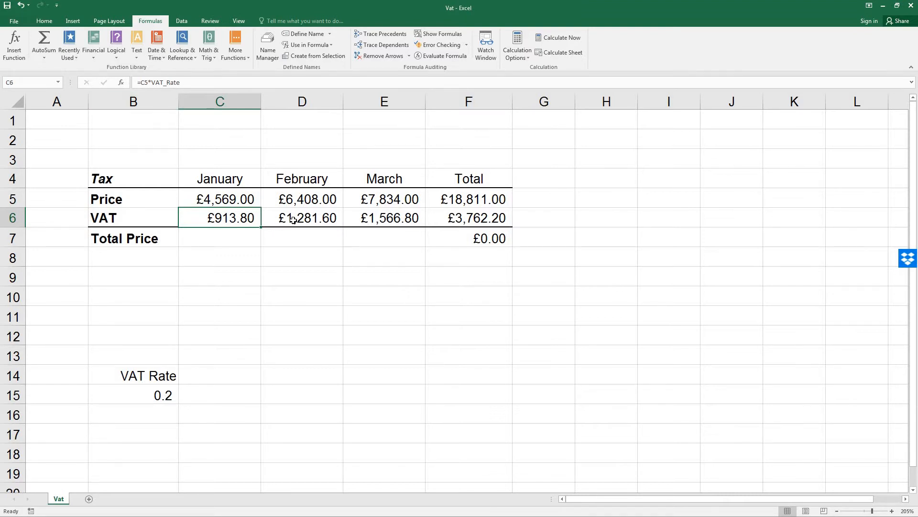
click(301, 217)
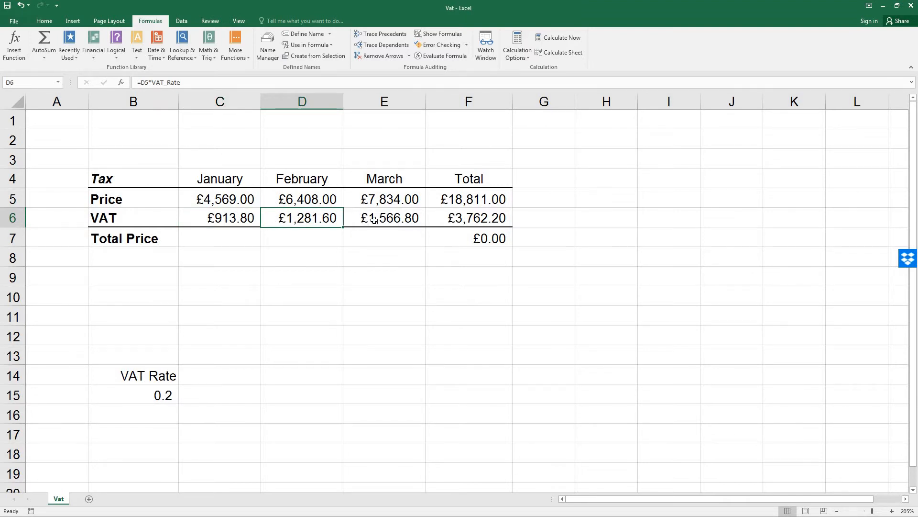
click(384, 217)
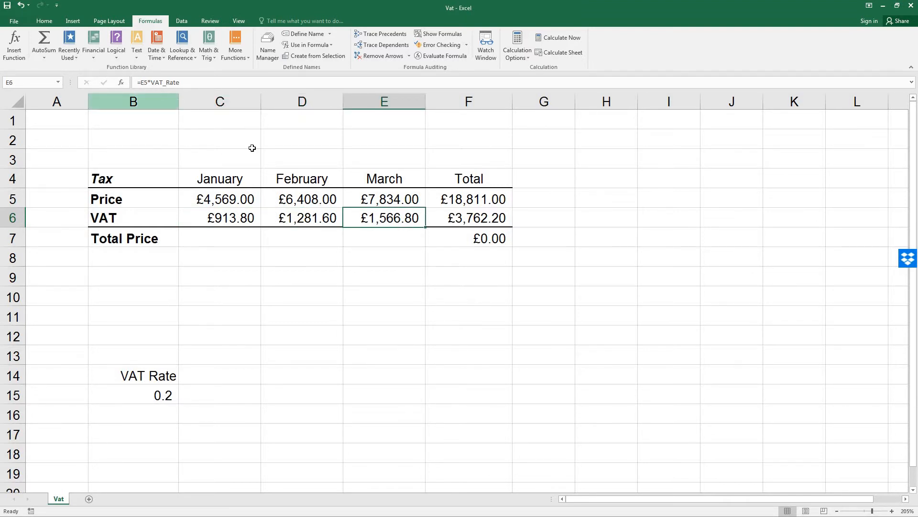
click(468, 217)
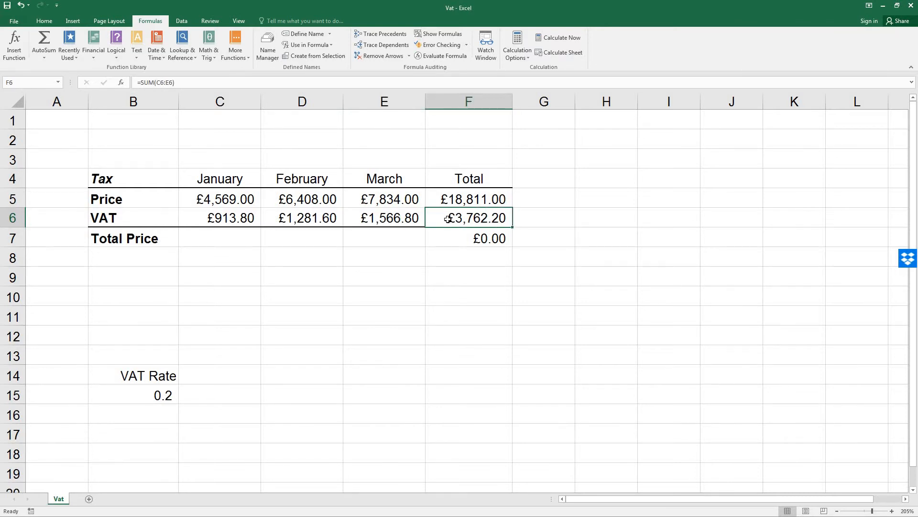
mouse_move(434, 222)
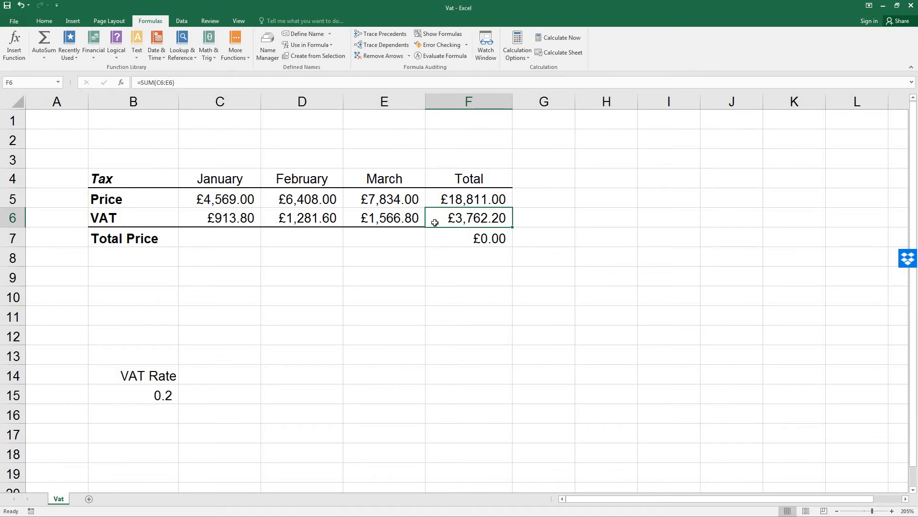
click(220, 275)
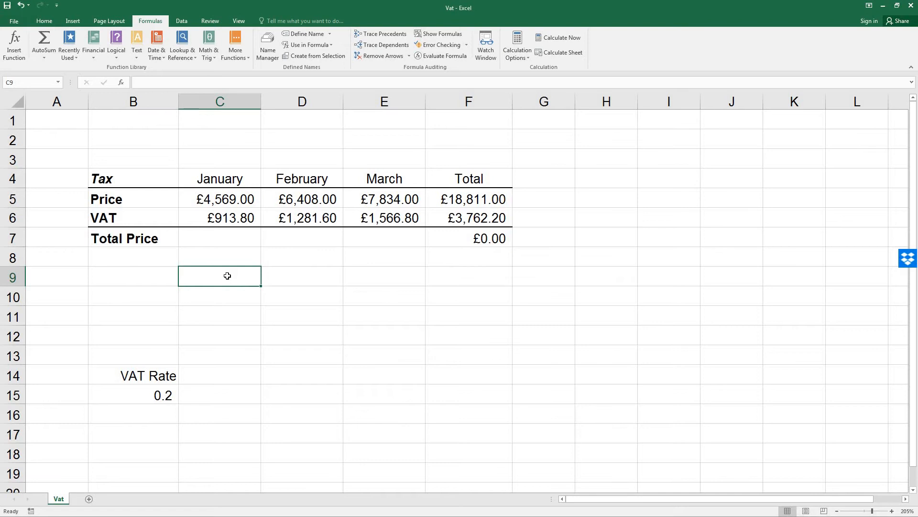
mouse_move(222, 248)
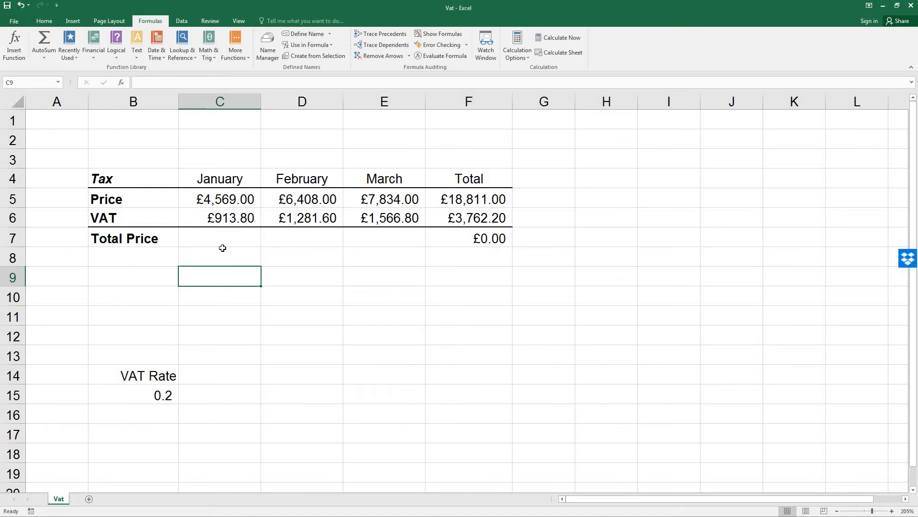
Step: Name the January–March price range C5:E5 Price via the Name Box
drag(220, 199, 302, 199)
text(P)
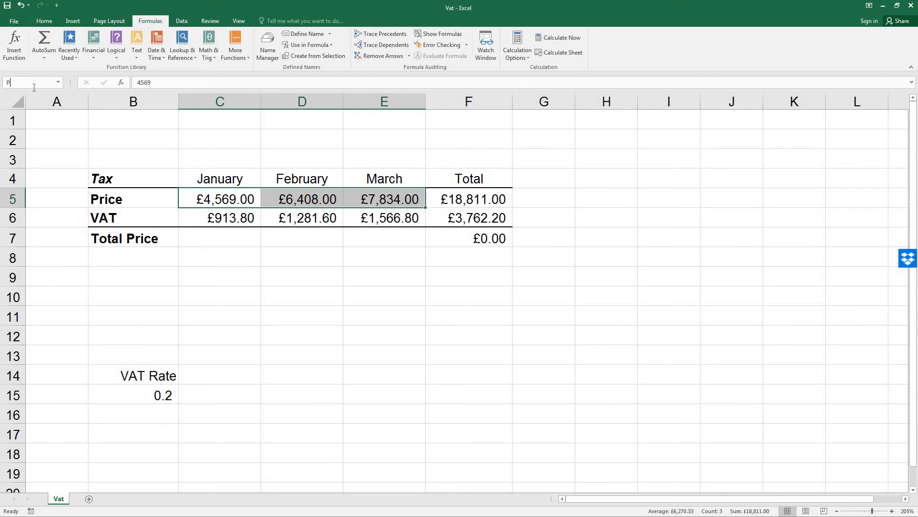
text(rice)
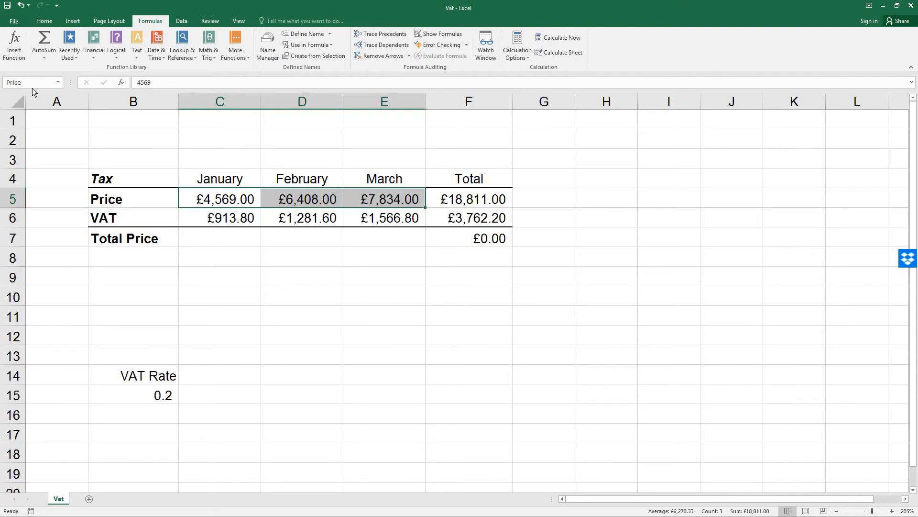
click(26, 82)
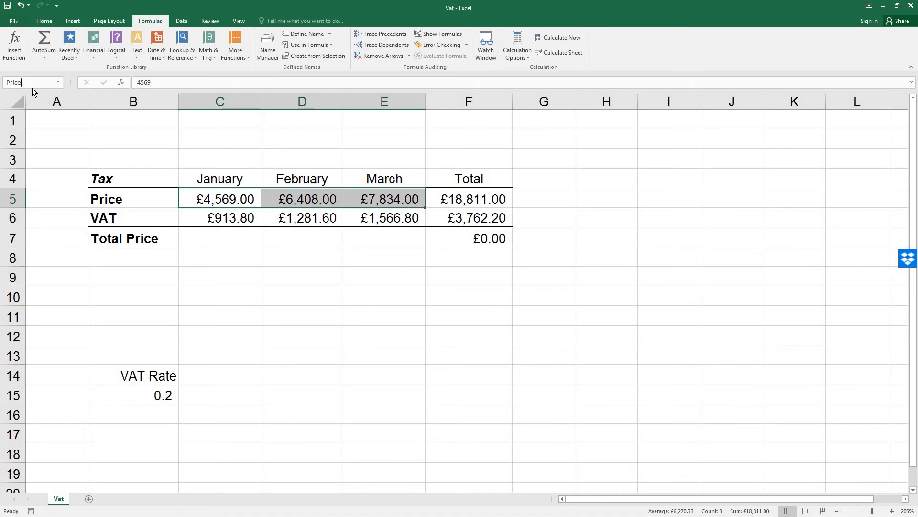
mouse_move(199, 283)
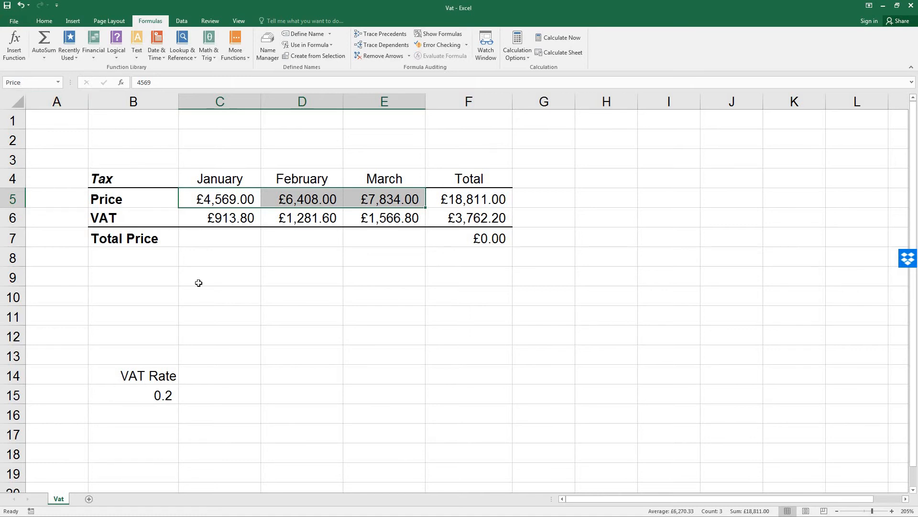
click(220, 275)
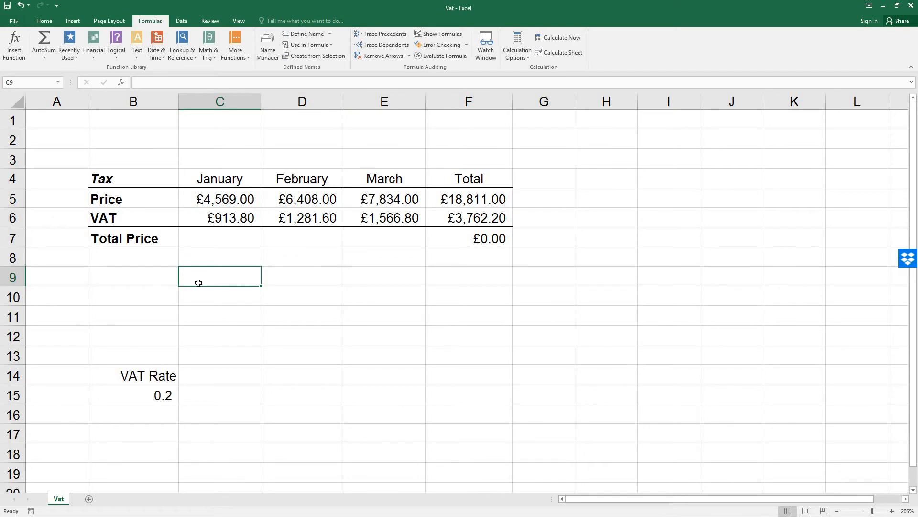
Step: Jump to VAT_Rate and Price from the Name Box, then start saving via File
click(57, 82)
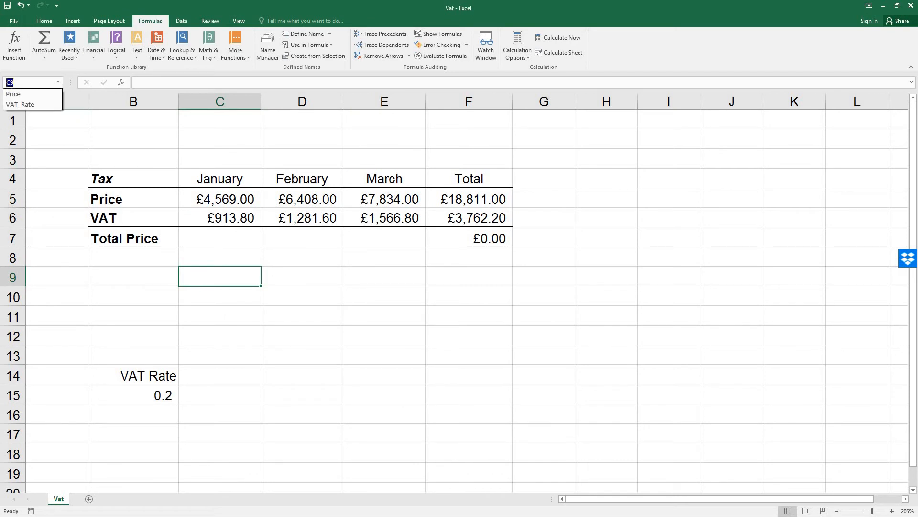
mouse_move(29, 104)
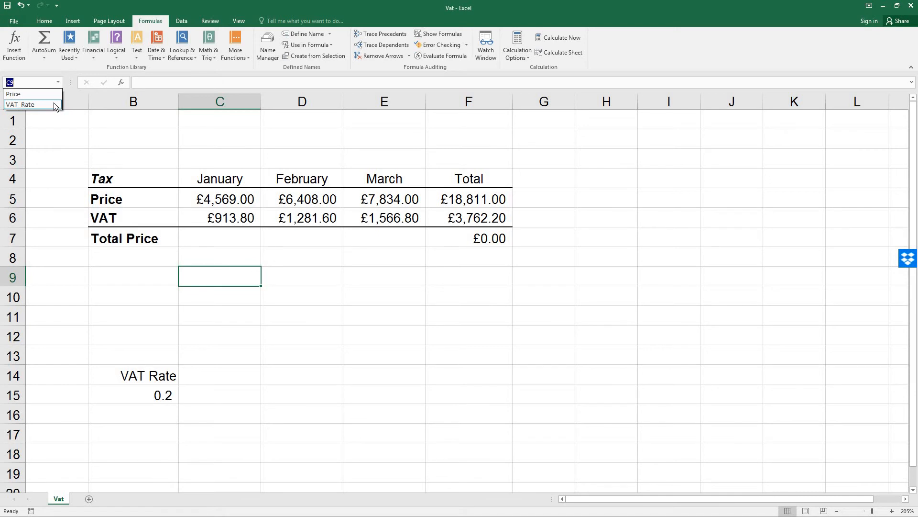
click(27, 105)
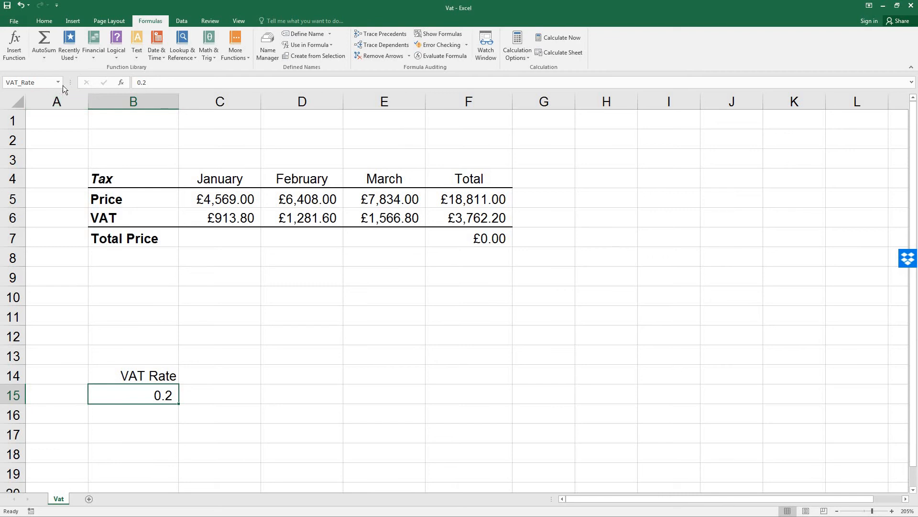
click(58, 83)
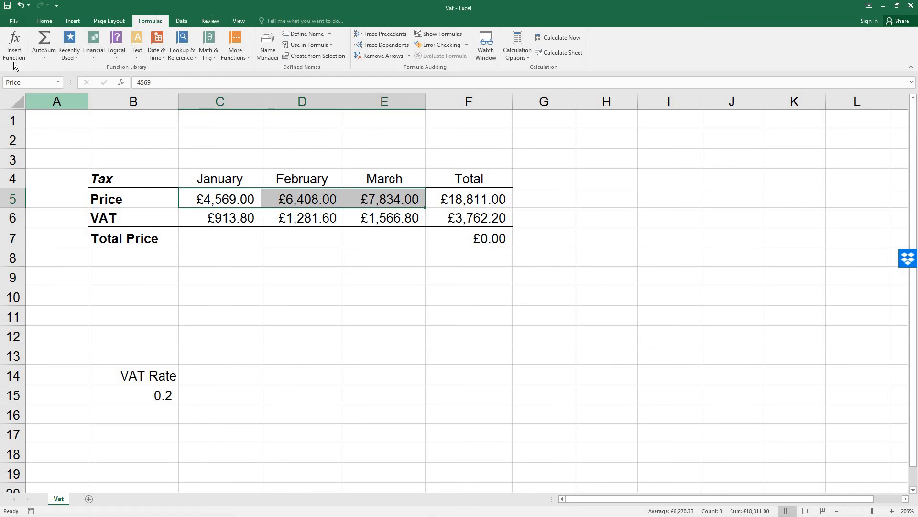
mouse_move(14, 46)
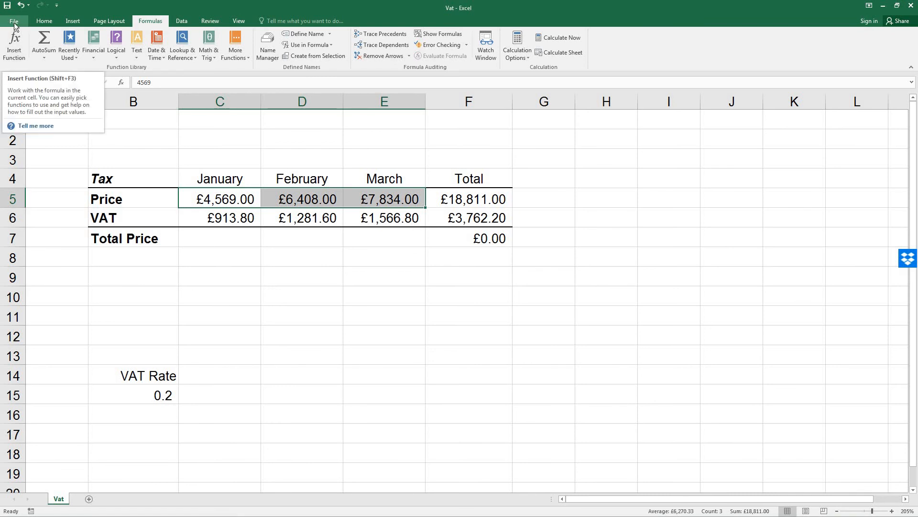
click(14, 22)
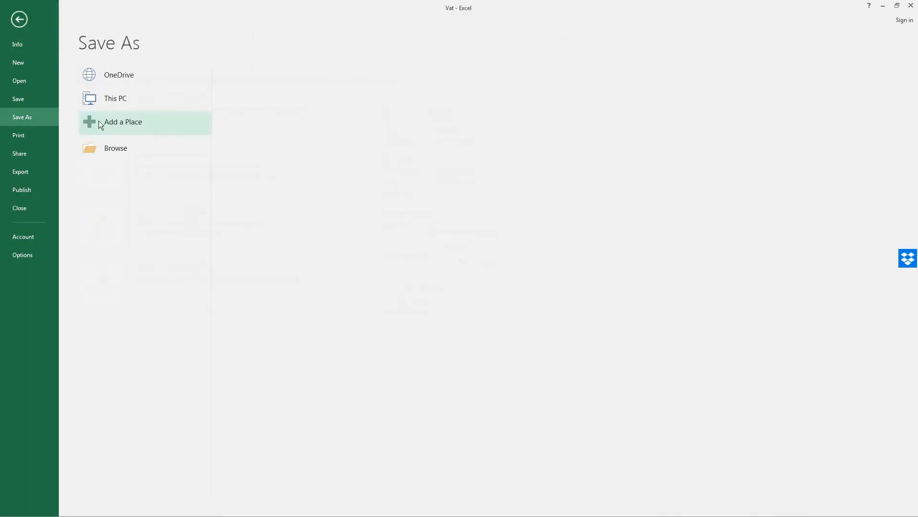